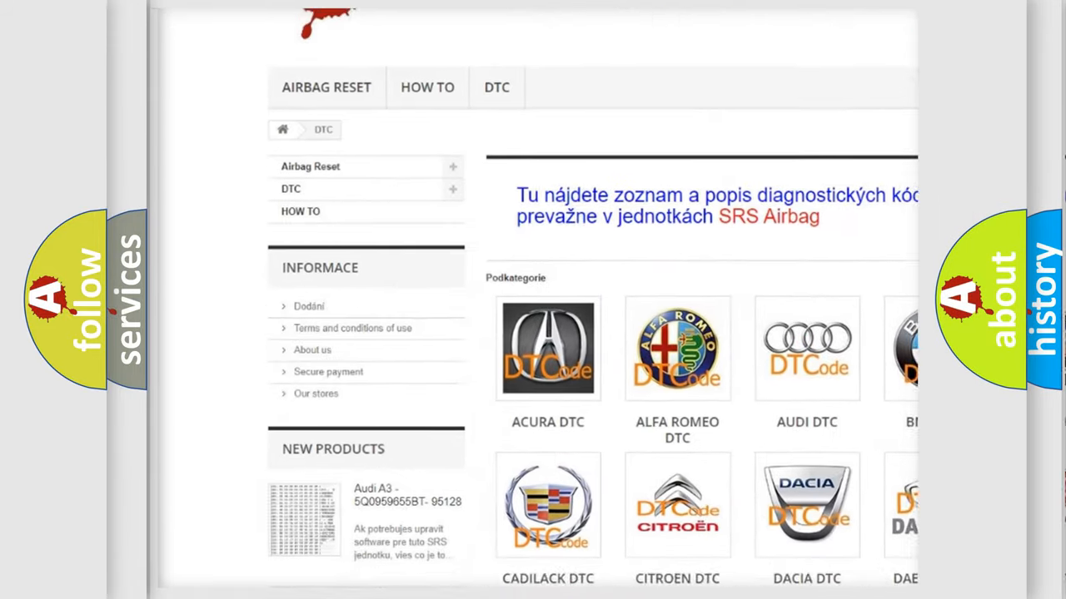
Scroll down the DTC page past the car-brand tiles to the long list of trouble codes
scroll(down, 3)
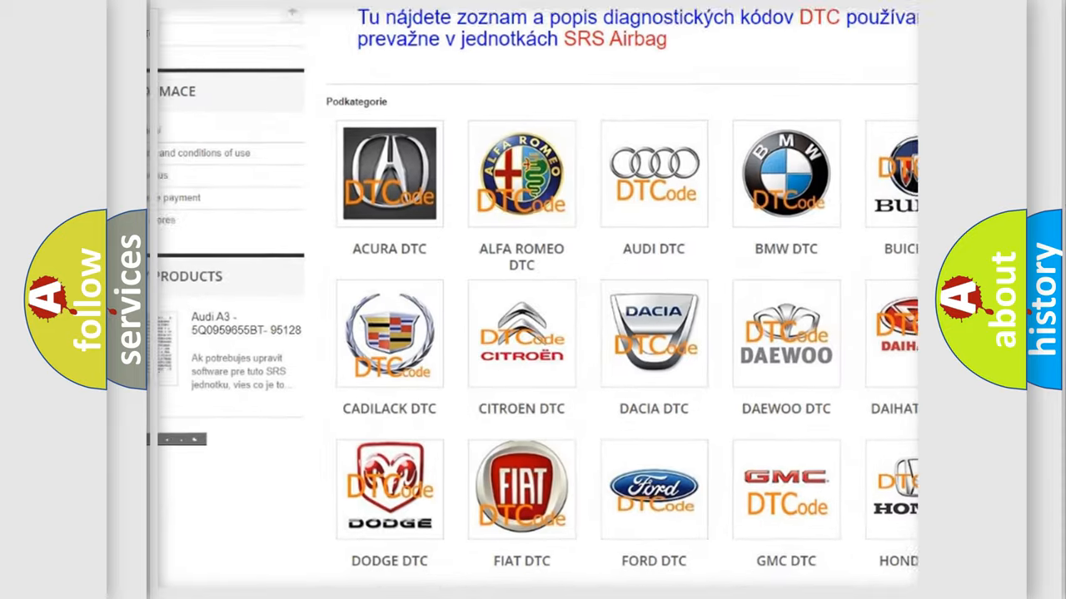
scroll(down, 3)
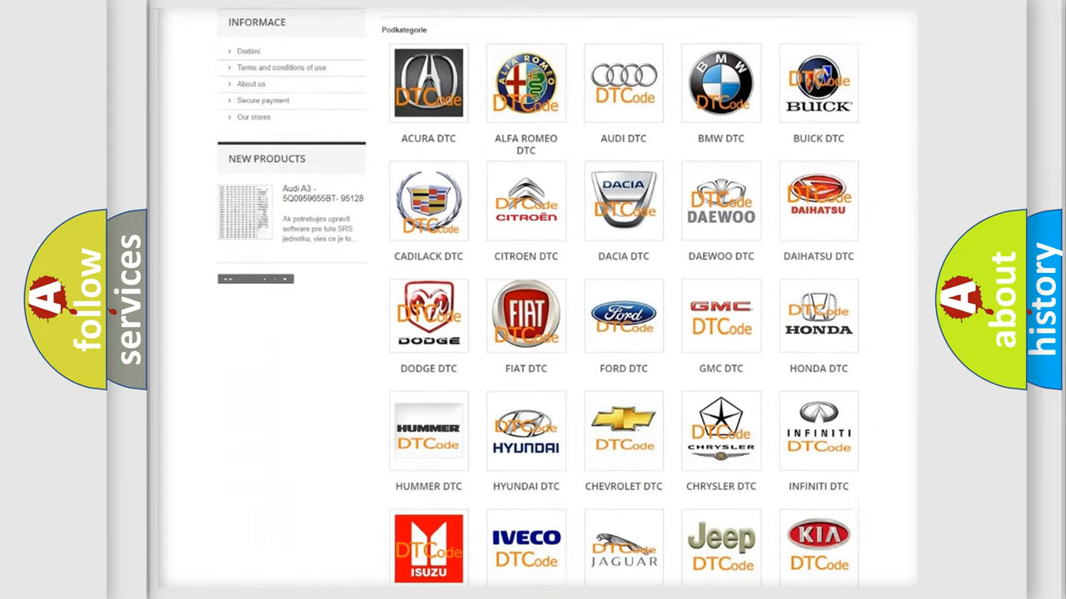
scroll(down, 3)
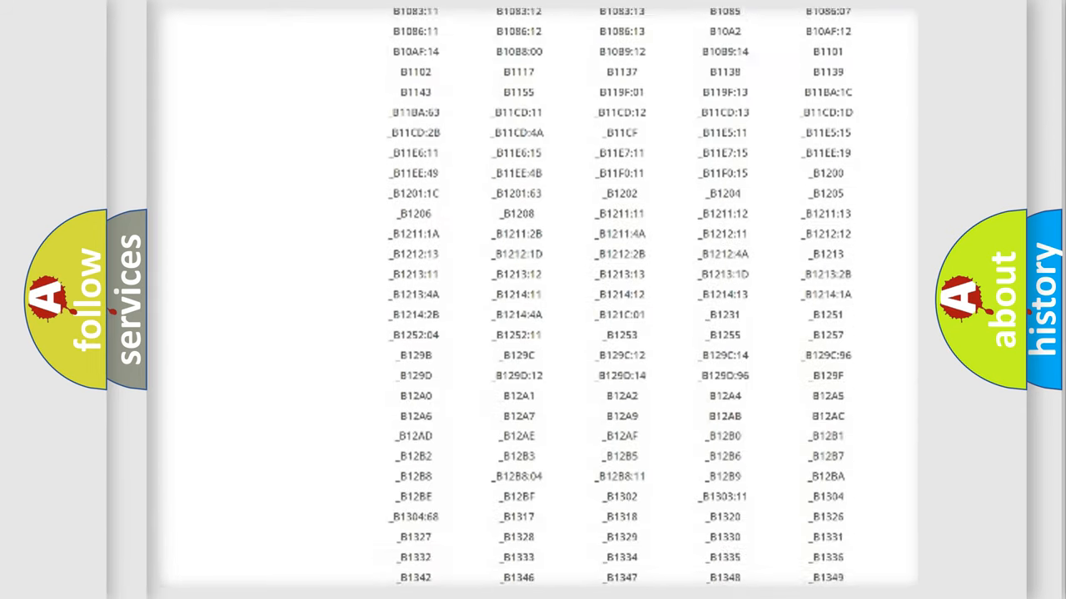
scroll(down, 3)
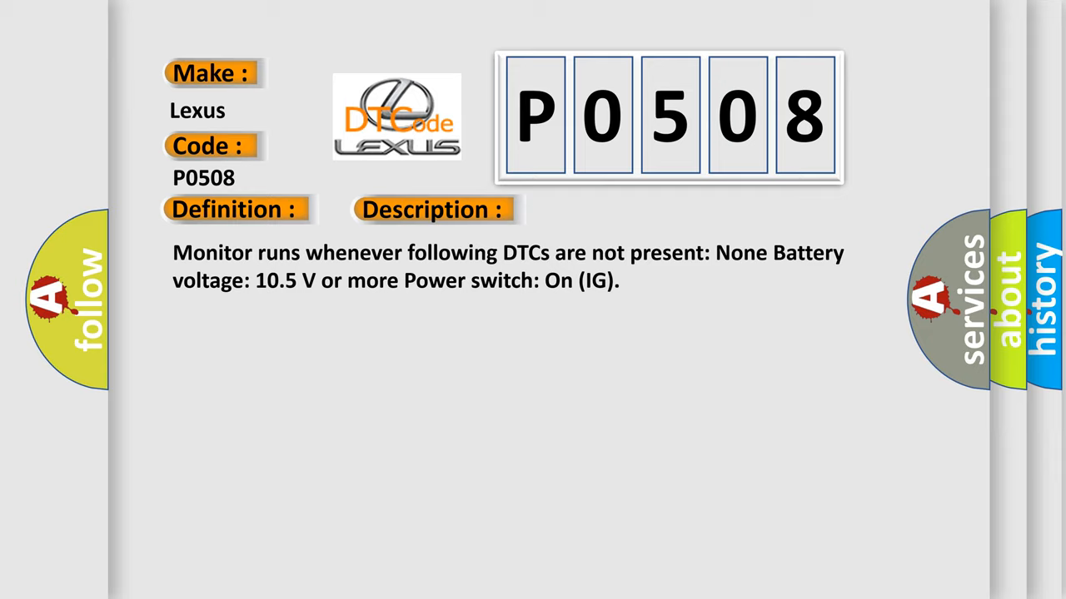
Advance the P0508 slide from its description to its cause: CAN communication bus circuit or faulty module
click(609, 210)
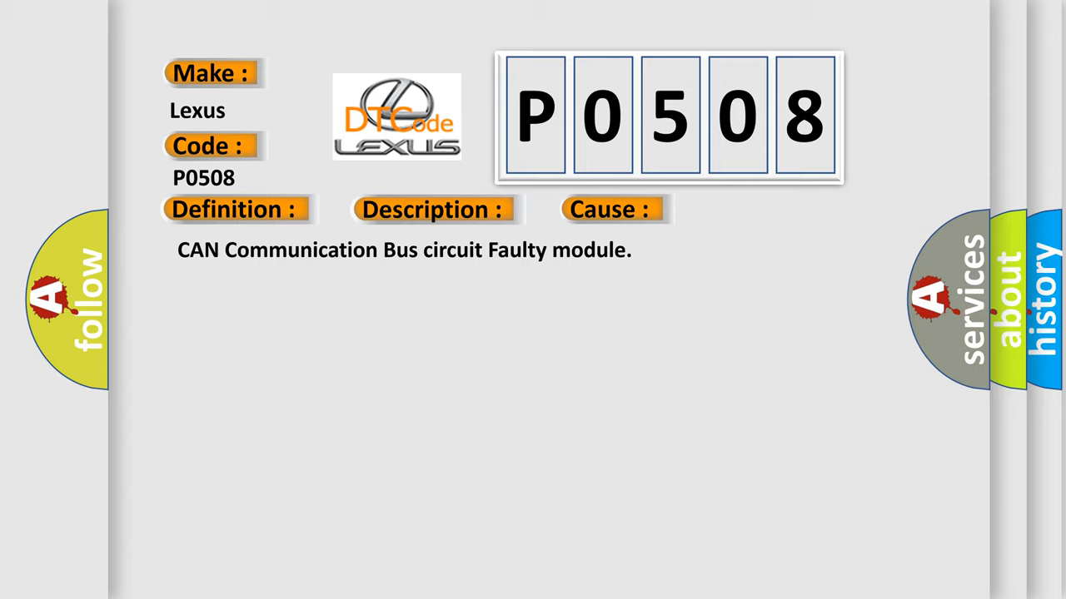